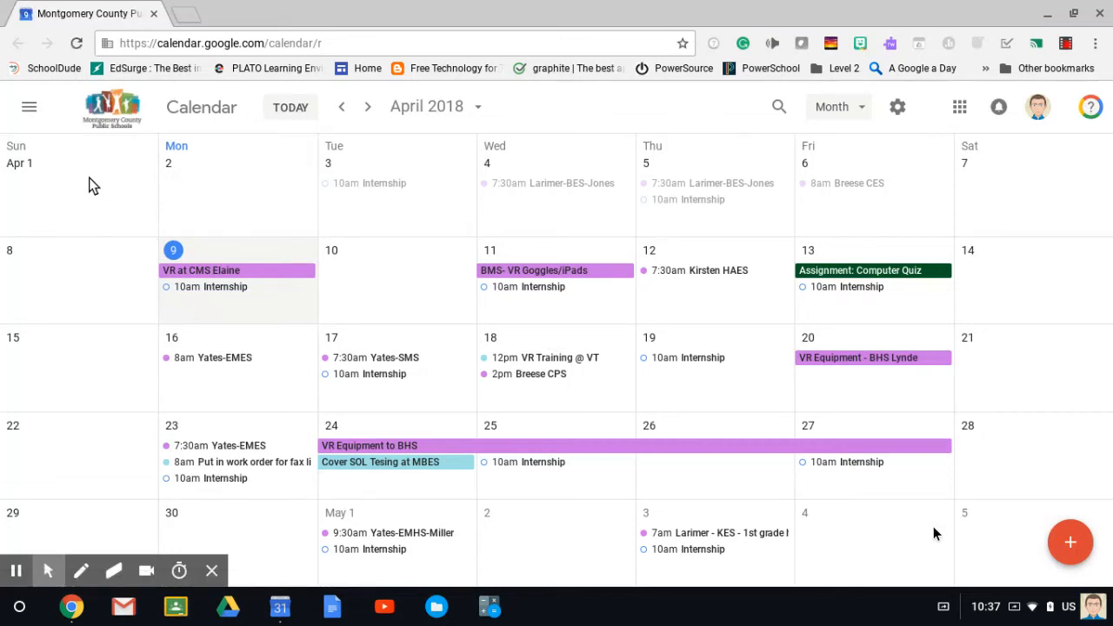
mouse_move(914, 476)
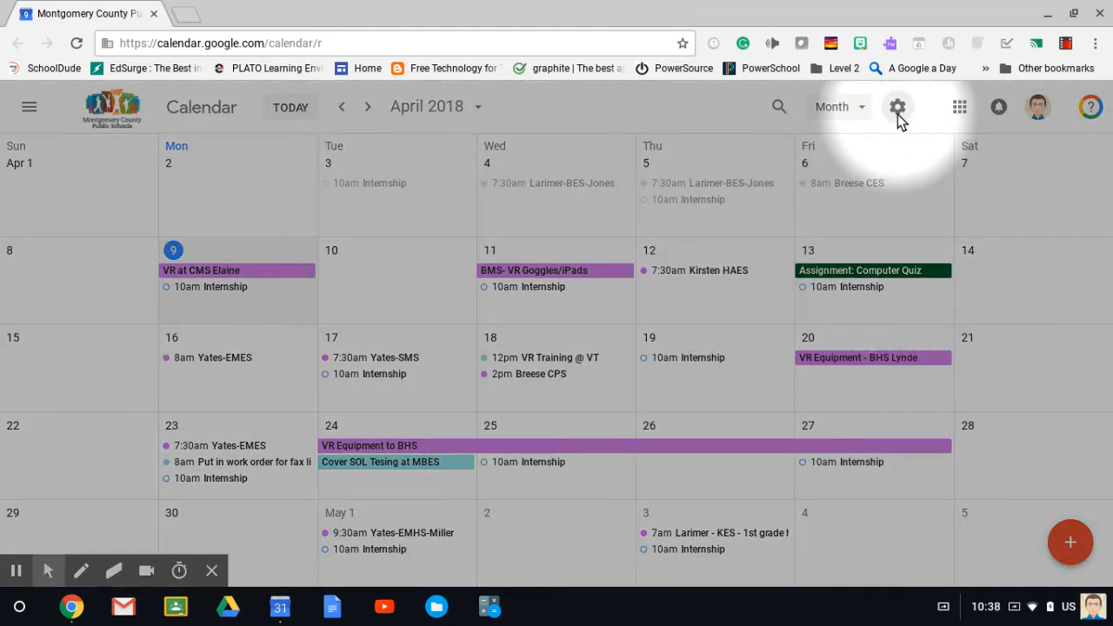
mouse_move(898, 108)
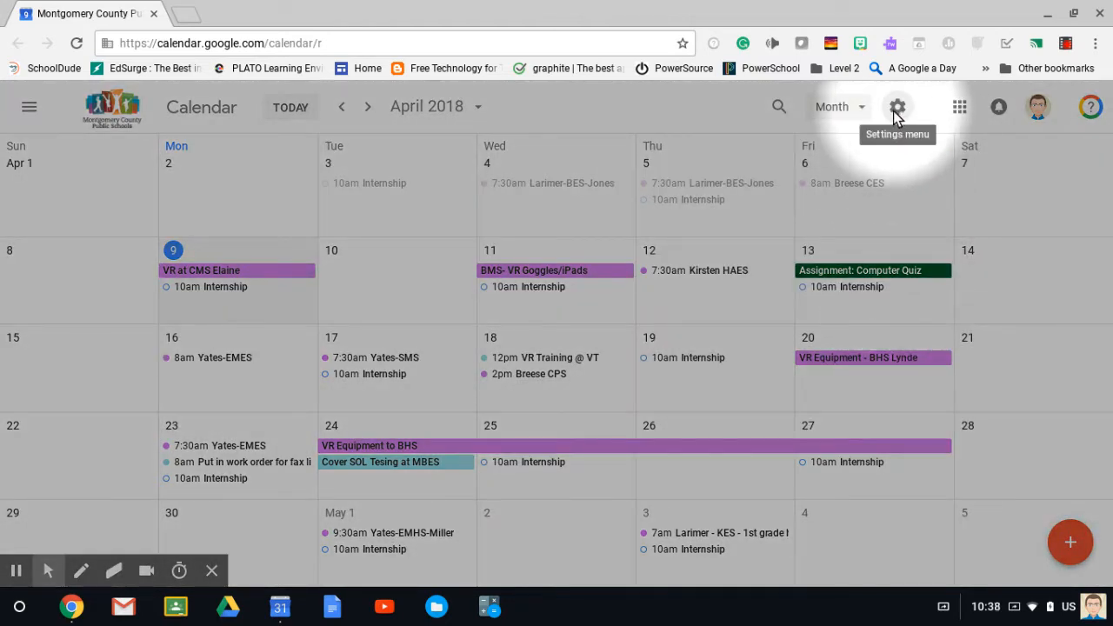
Bring up the calendar's settings menu from the gear icon
left_click(897, 106)
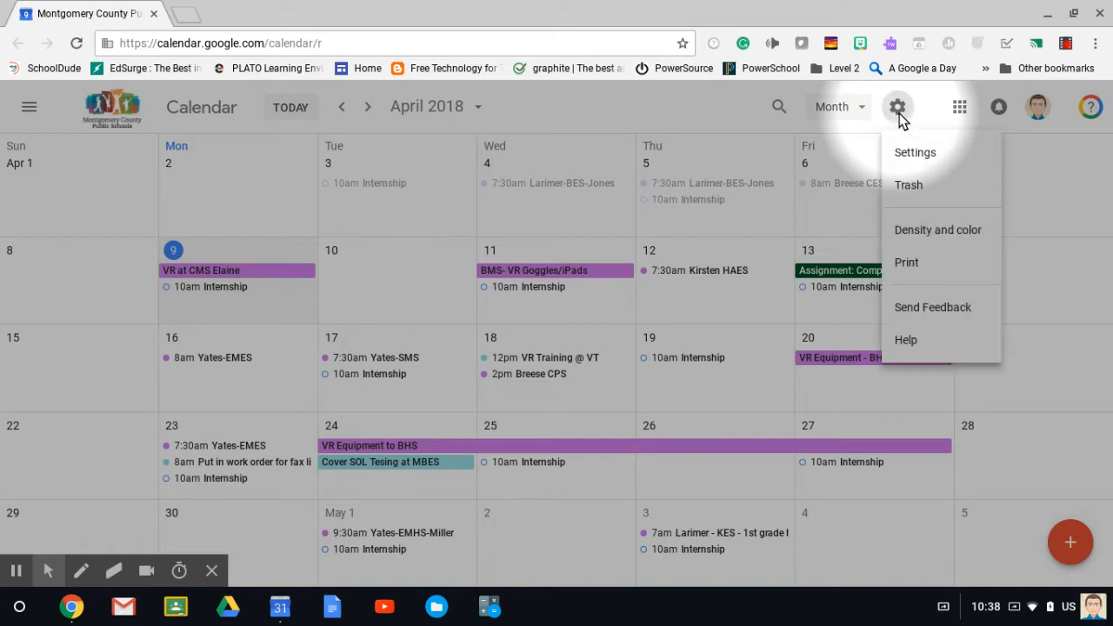
mouse_move(906, 262)
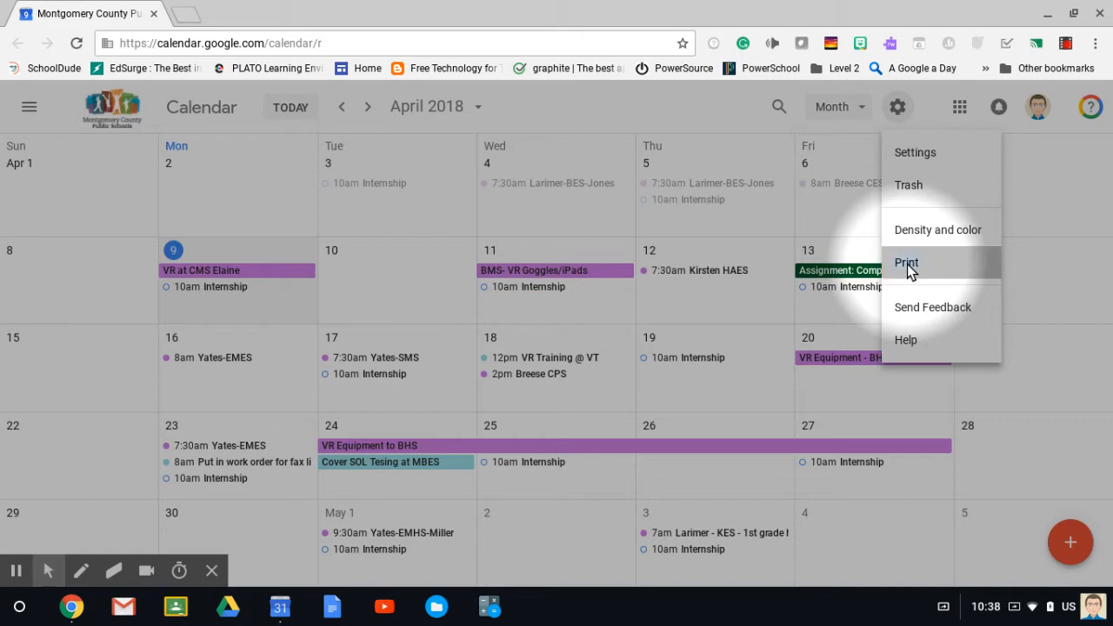
Preview the April 2018 month for printing with font size Normal and orientation Auto
left_click(908, 263)
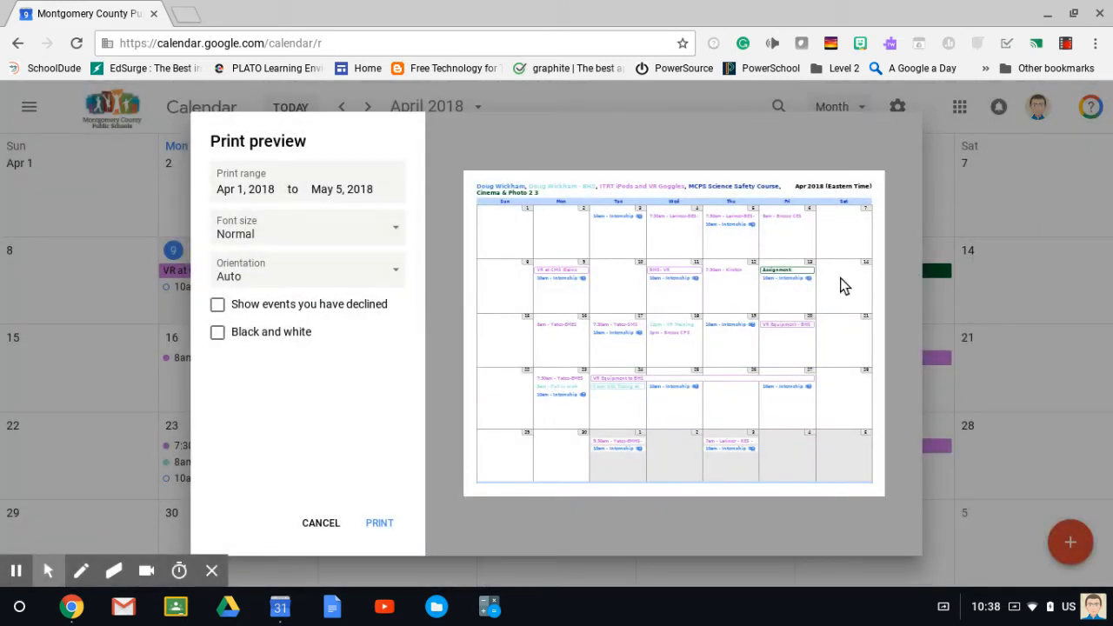
mouse_move(833, 291)
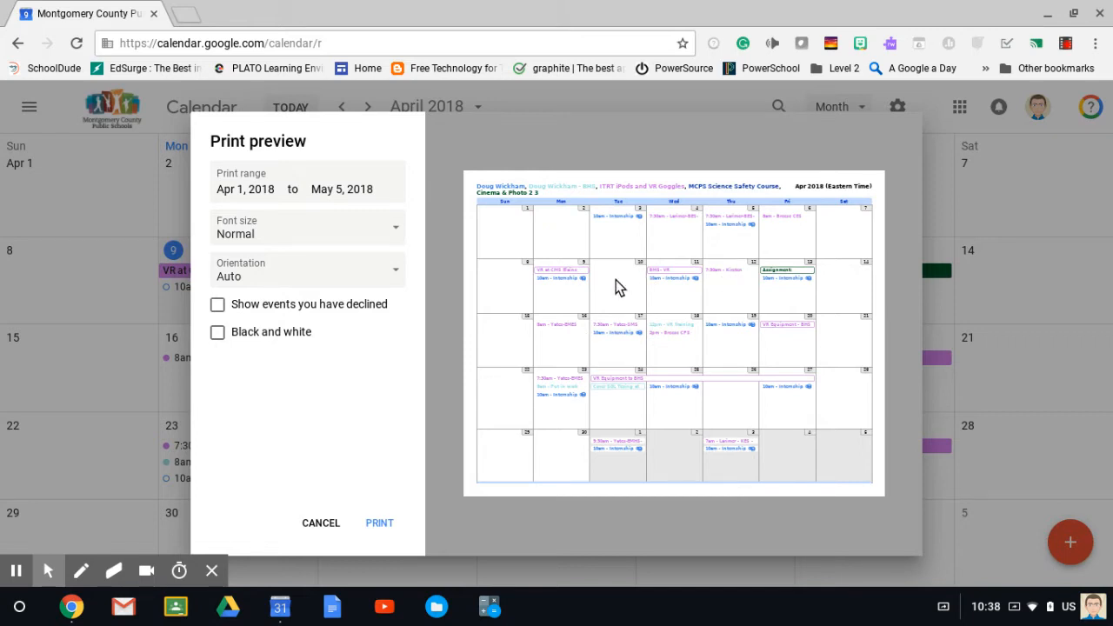
mouse_move(623, 364)
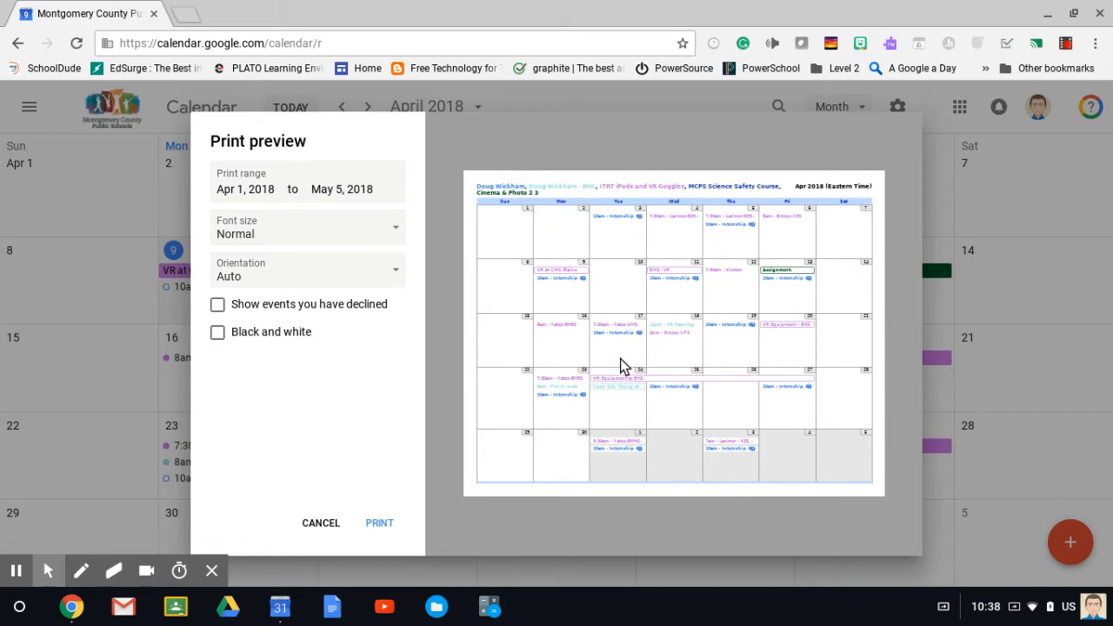
mouse_move(654, 355)
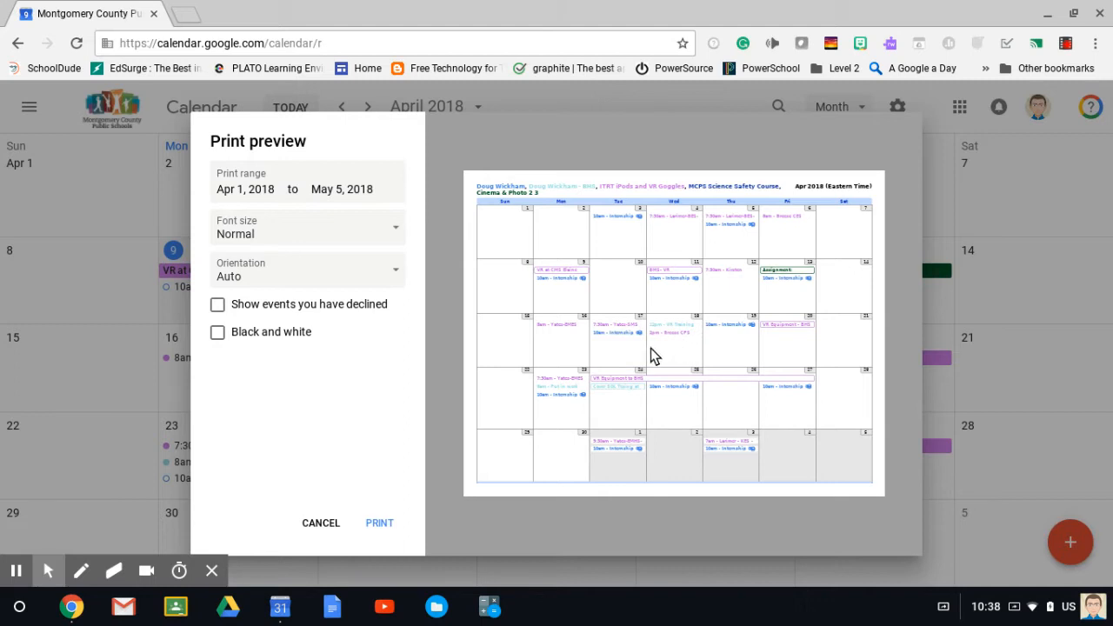
mouse_move(338, 253)
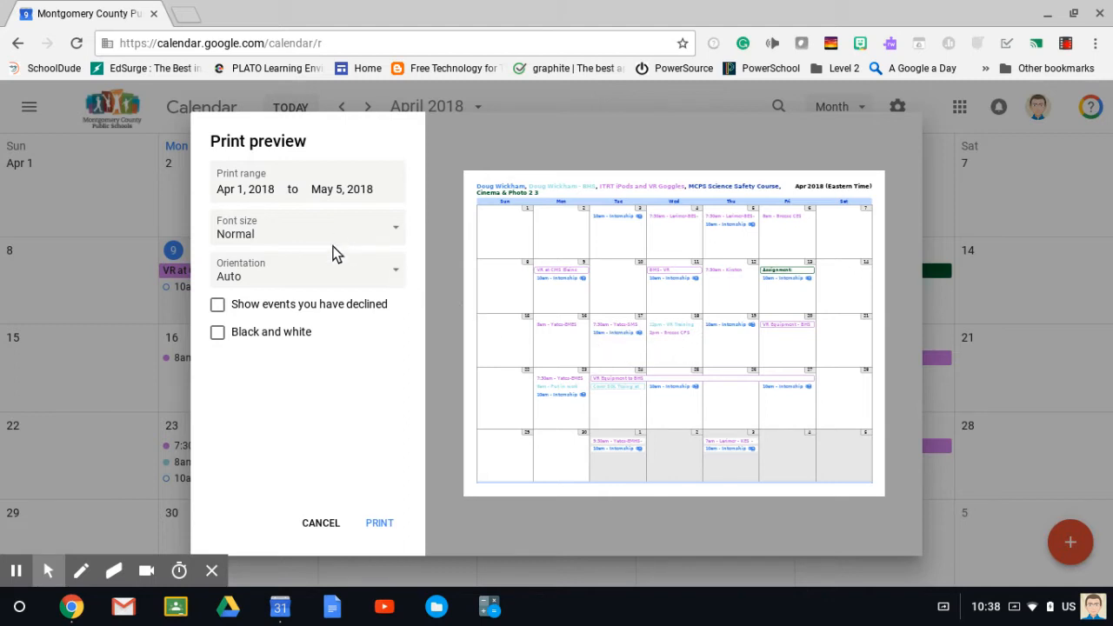
mouse_move(396, 240)
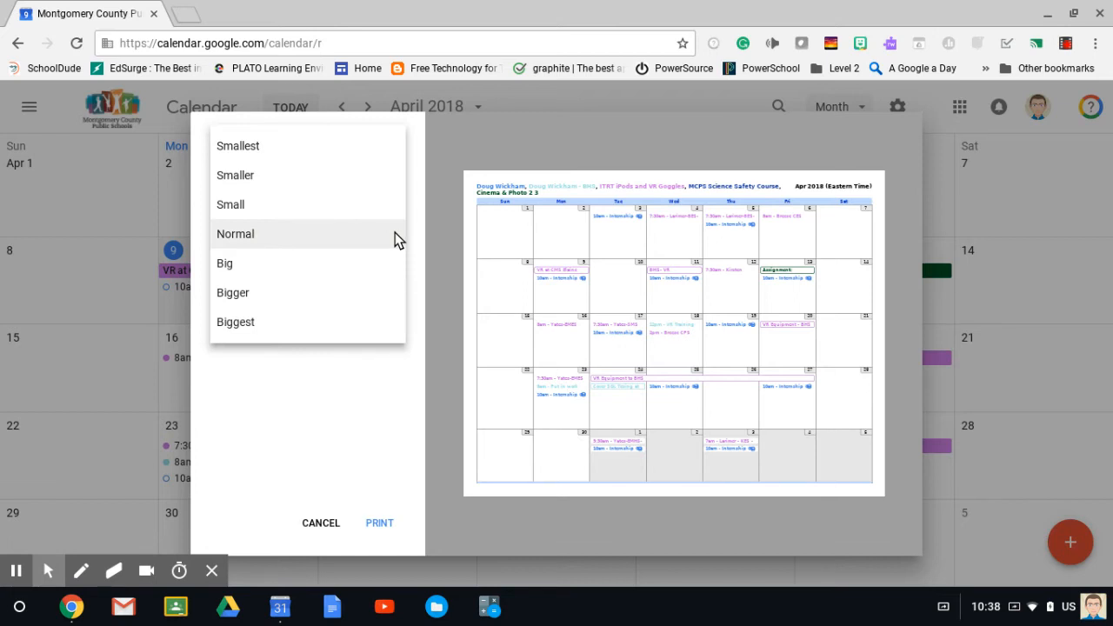
left_click(237, 234)
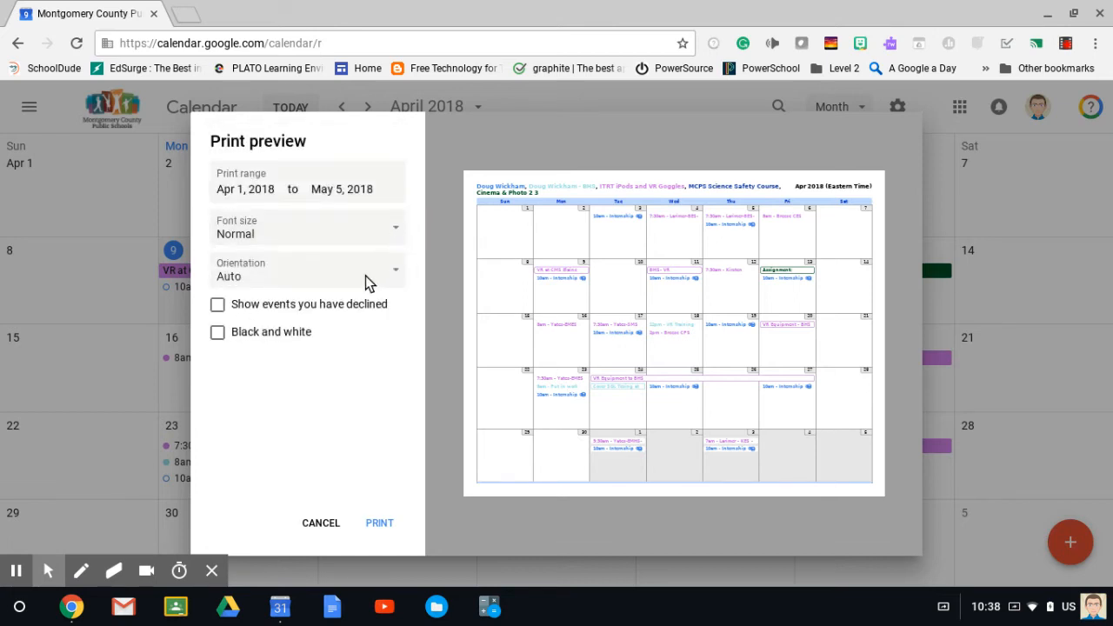
left_click(306, 269)
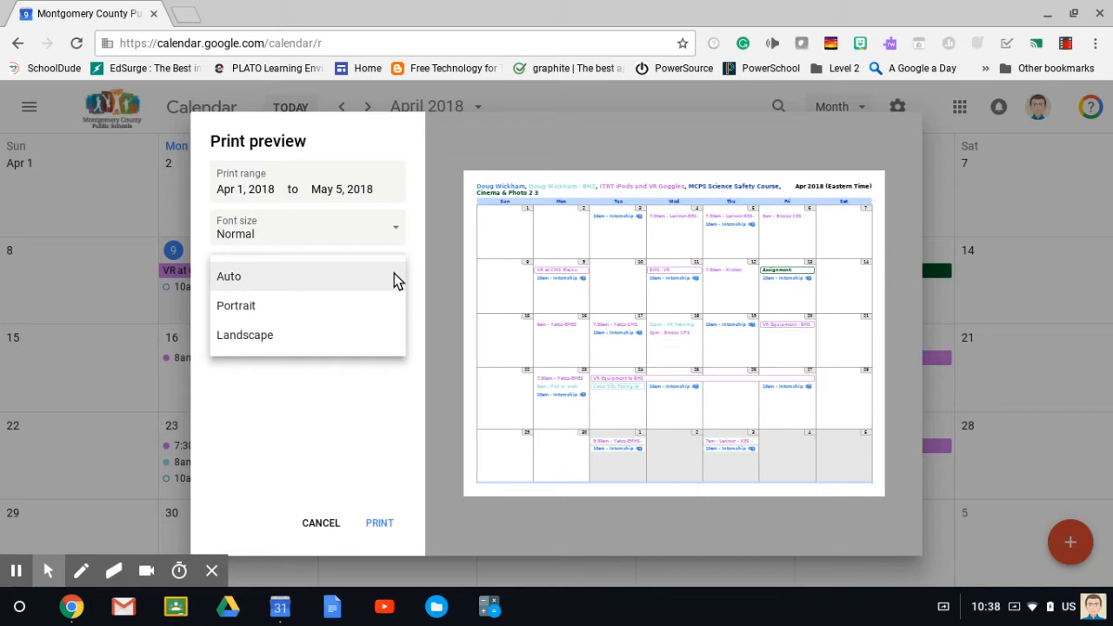
left_click(230, 274)
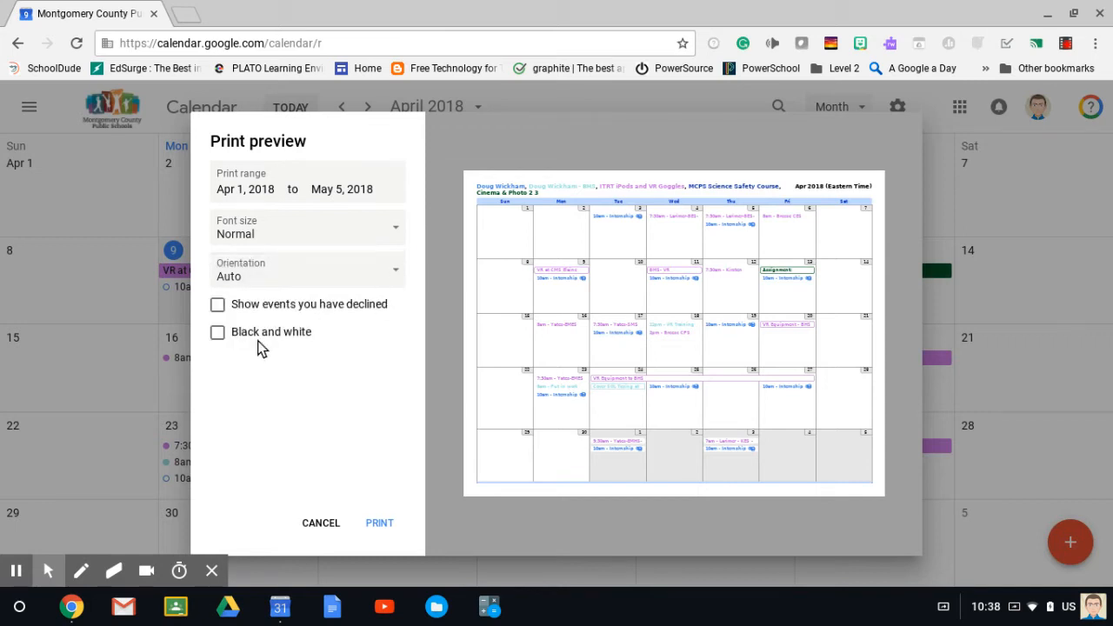
mouse_move(341, 376)
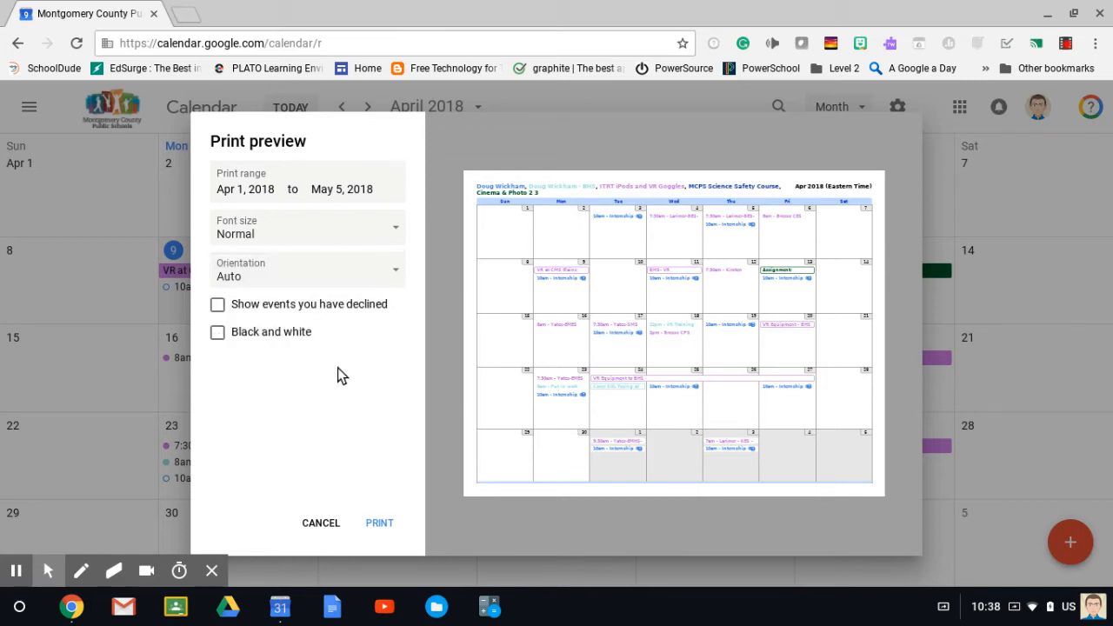
mouse_move(348, 445)
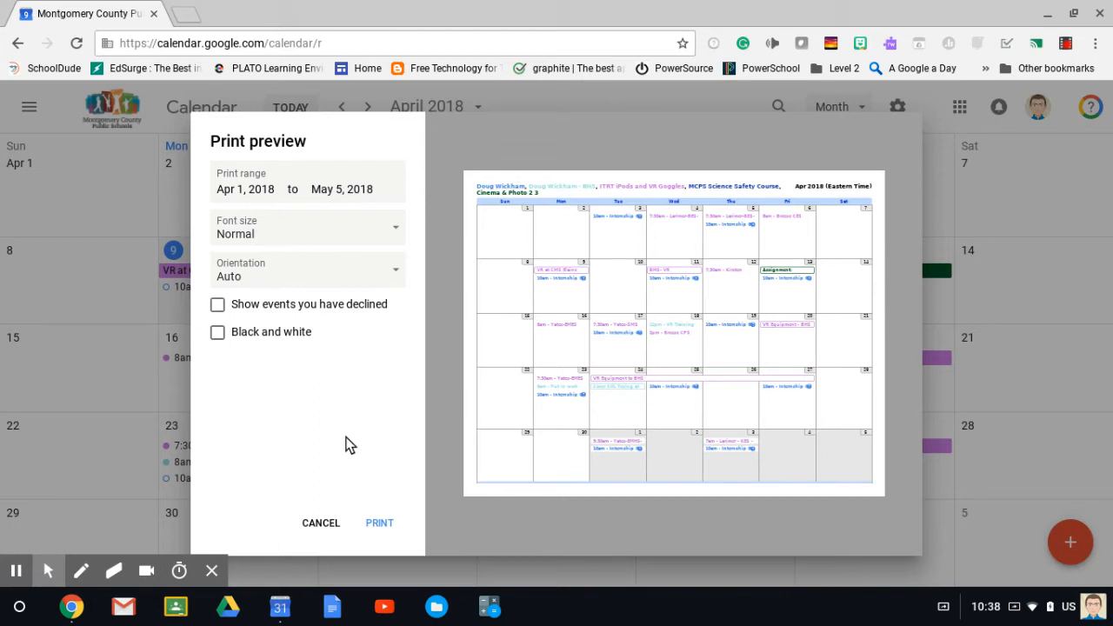
Leave the print preview and switch the calendar from Month to Schedule view
left_click(320, 522)
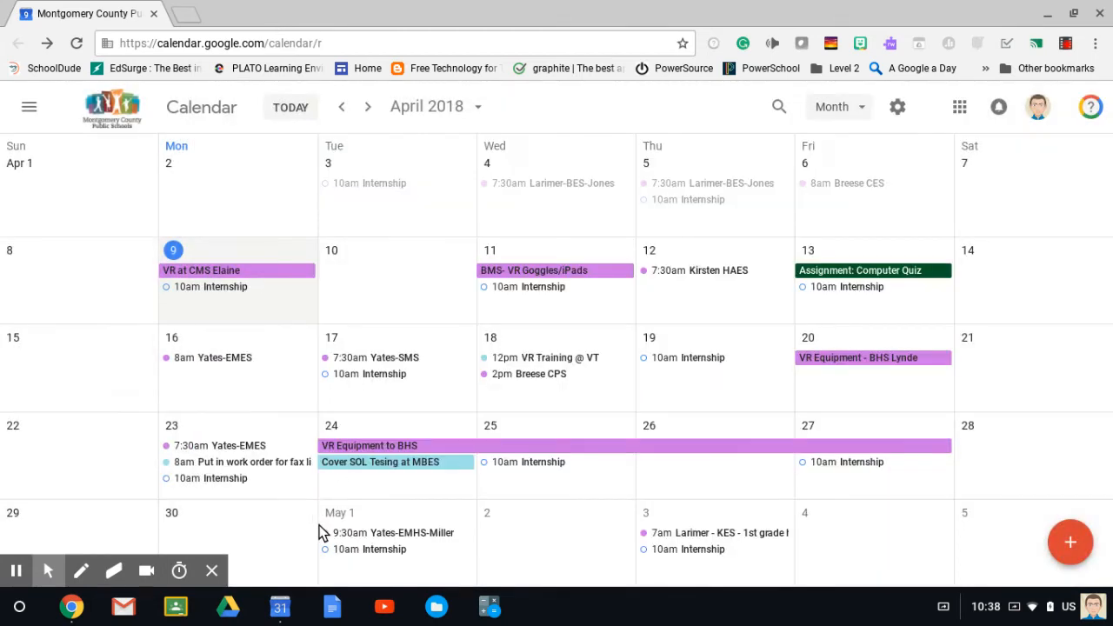
mouse_move(599, 327)
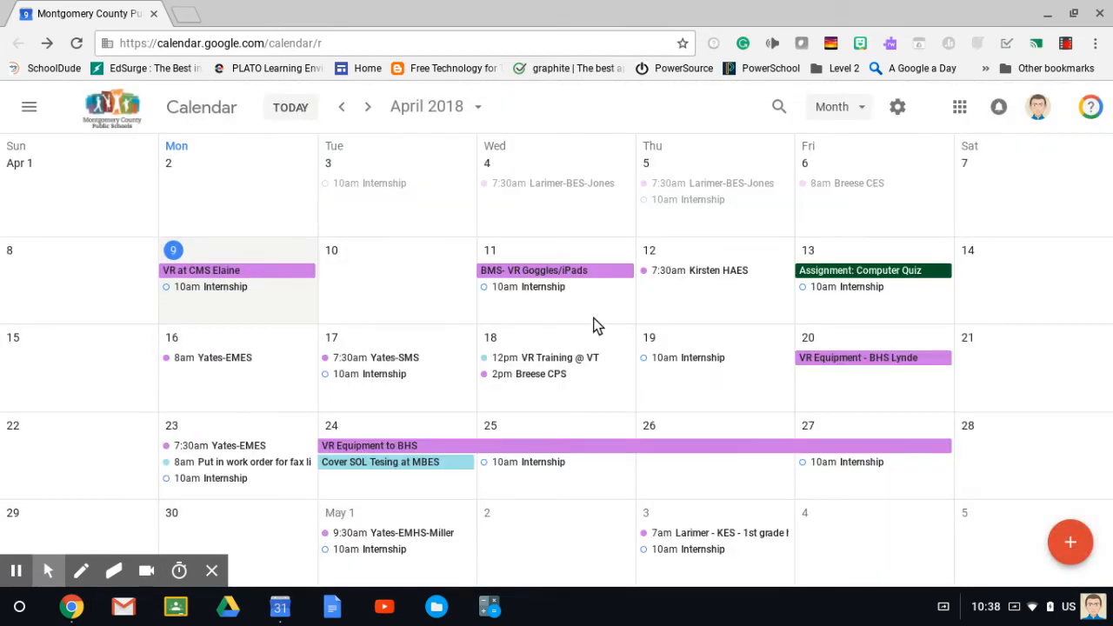
left_click(839, 106)
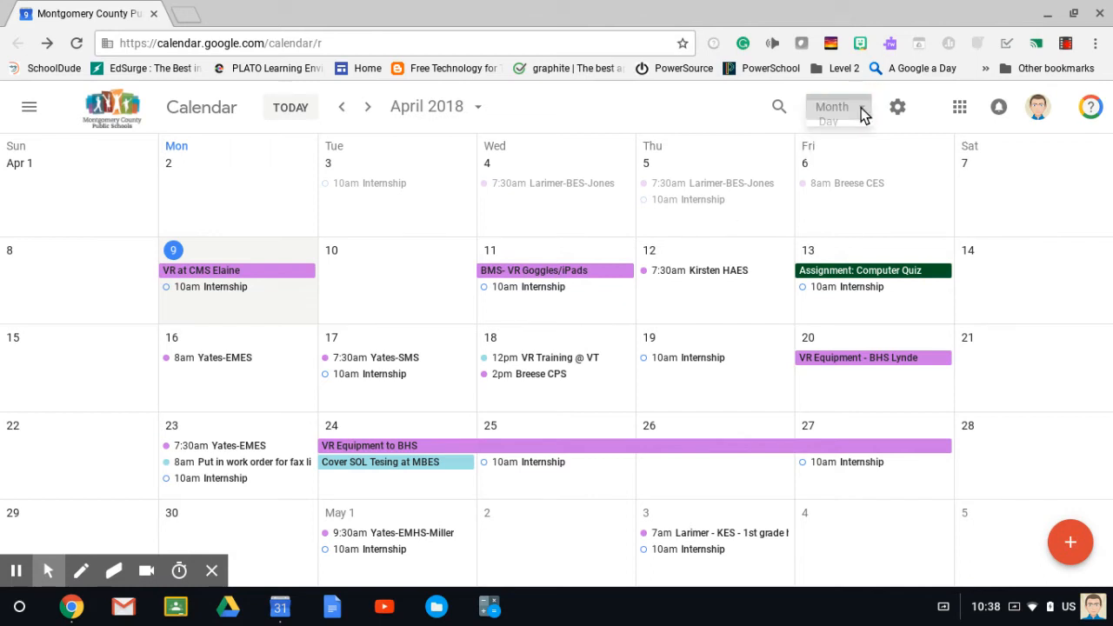
left_click(834, 106)
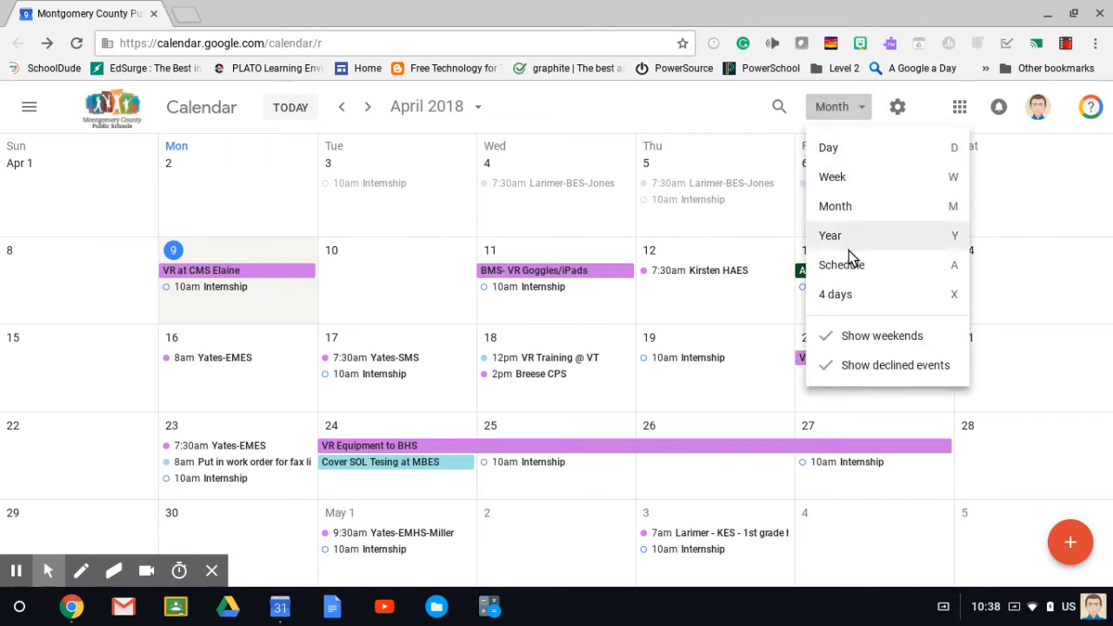
mouse_move(891, 268)
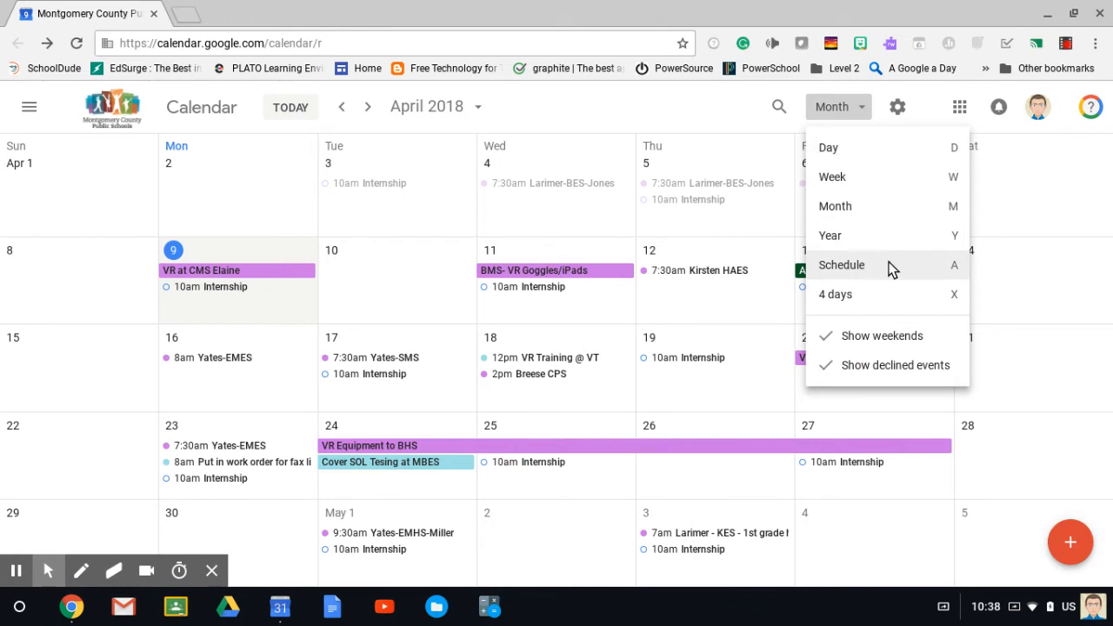
mouse_move(838, 177)
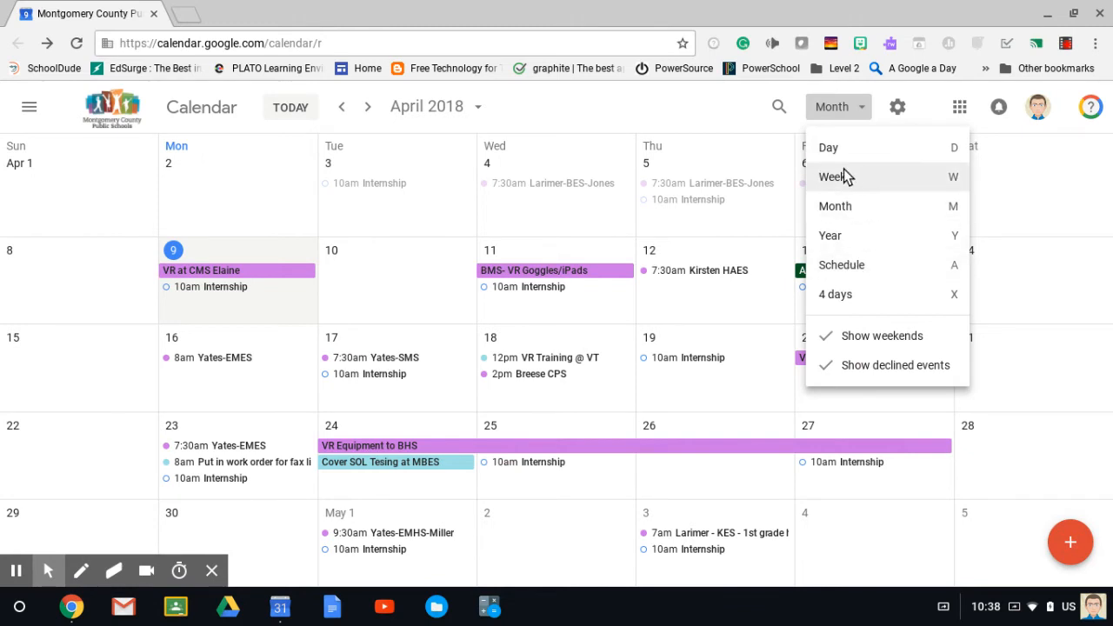
mouse_move(832, 264)
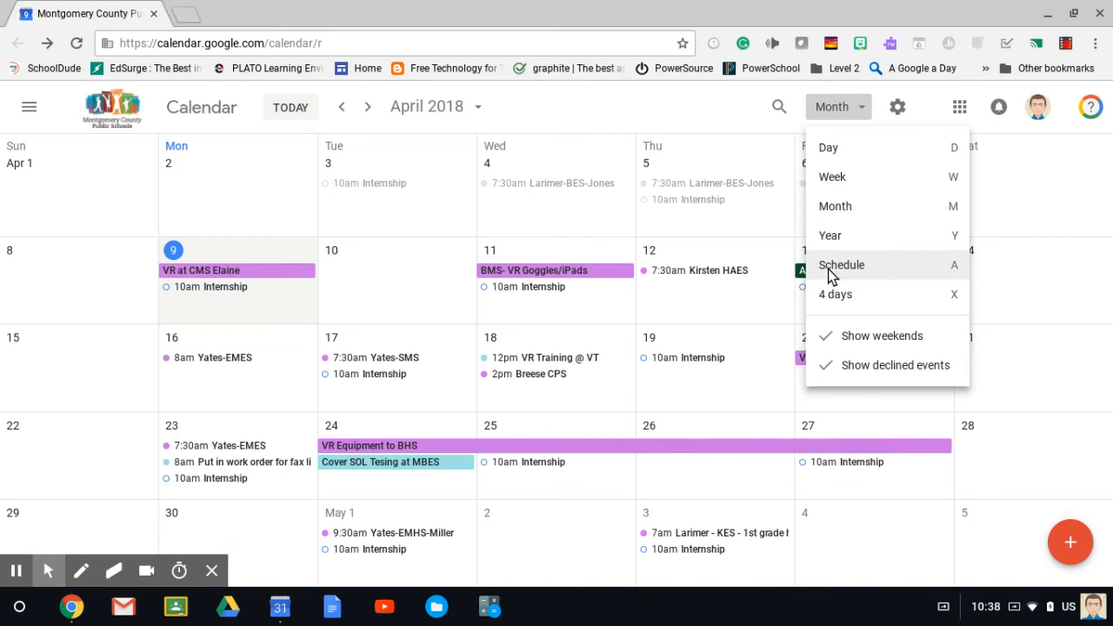
left_click(842, 265)
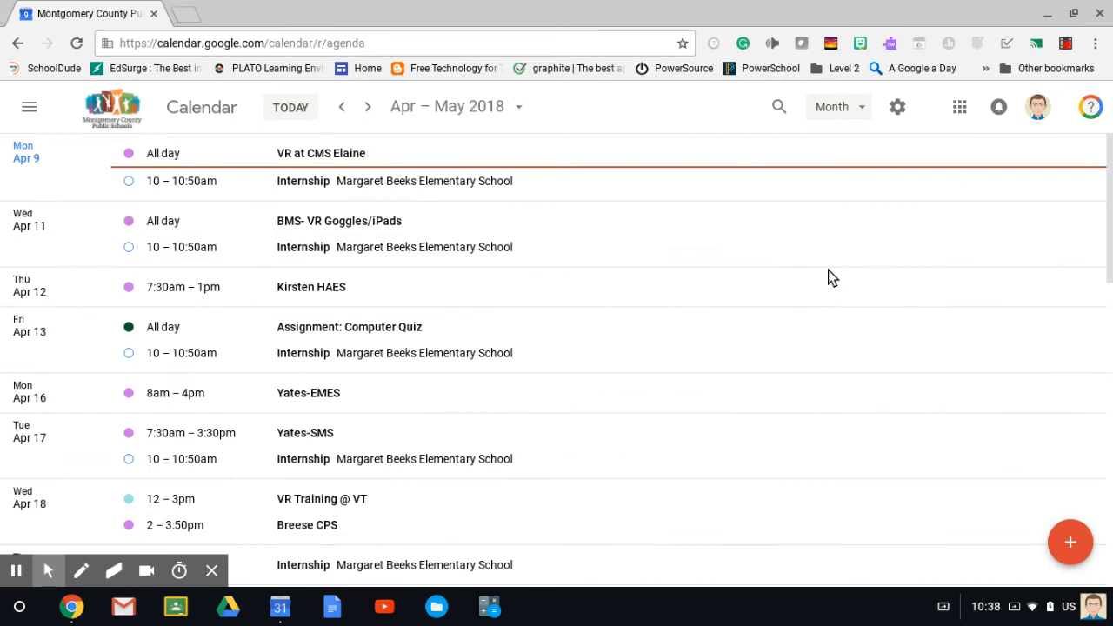
Bring up the settings menu again over the Schedule view
left_click(835, 106)
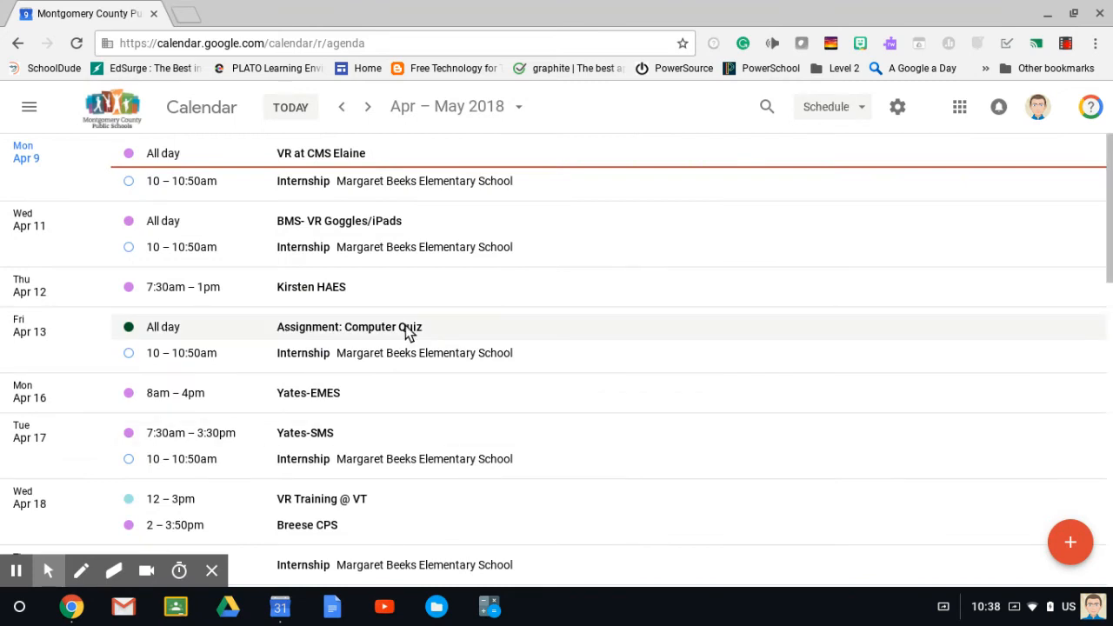
mouse_move(713, 205)
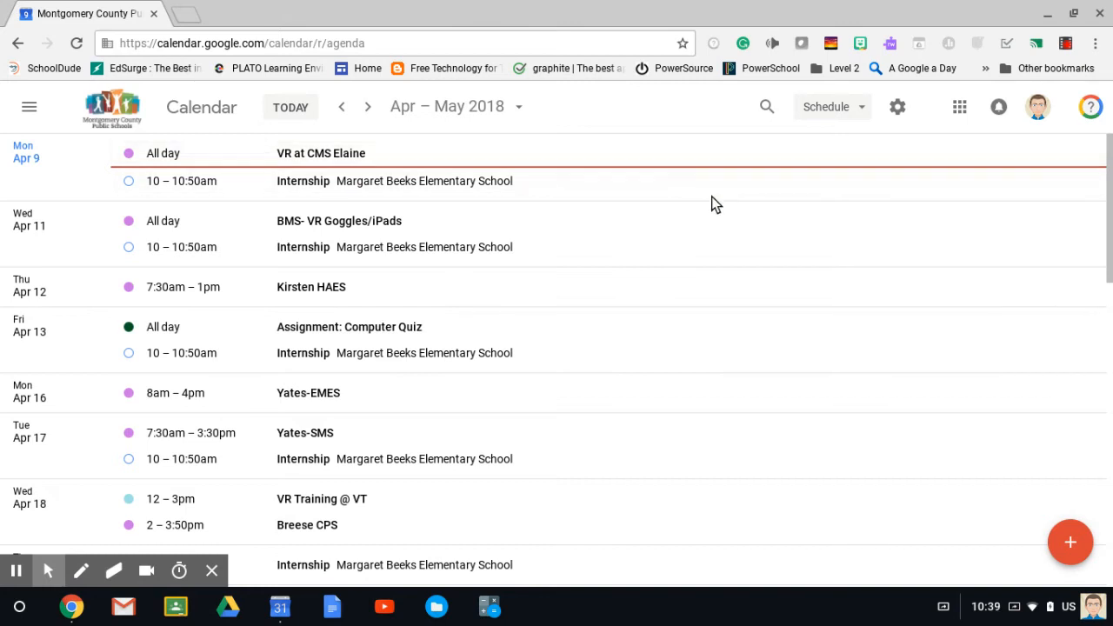
mouse_move(898, 106)
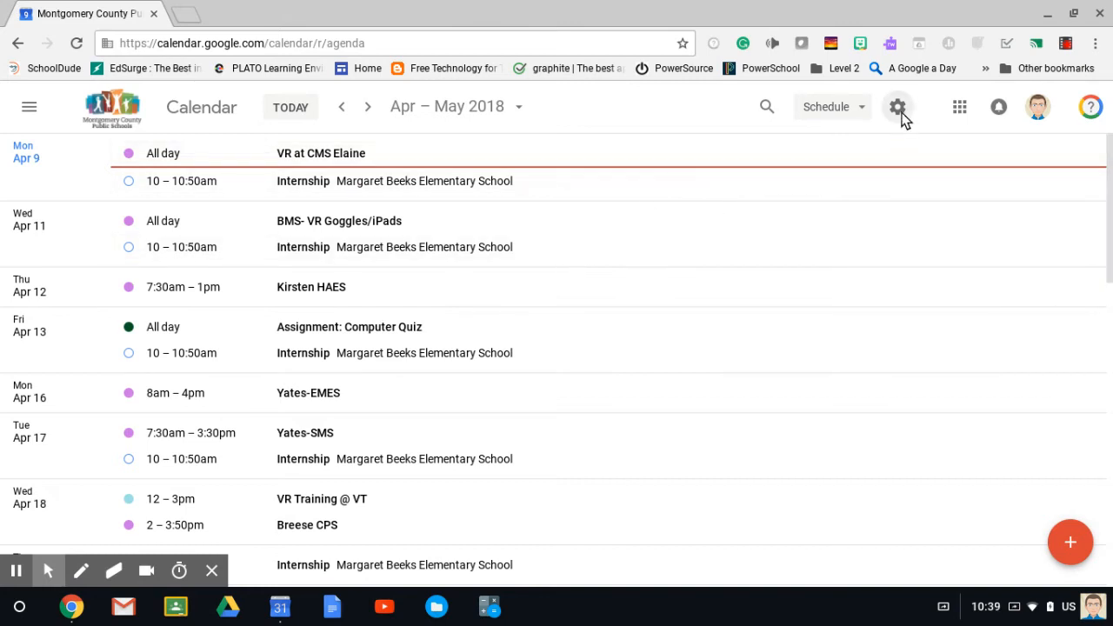
mouse_move(897, 106)
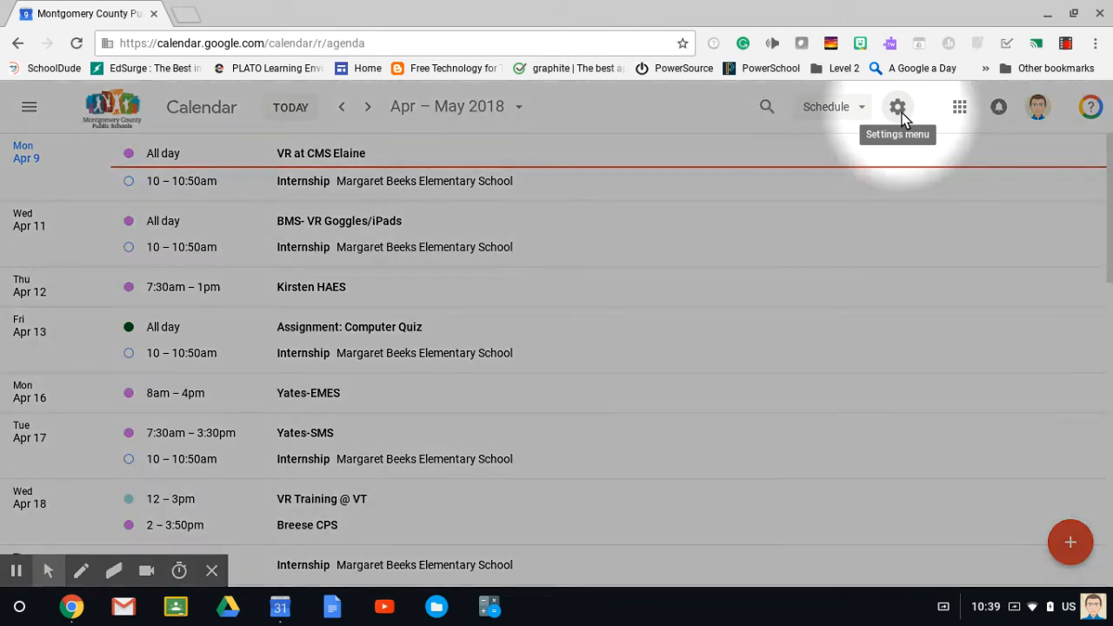
left_click(898, 107)
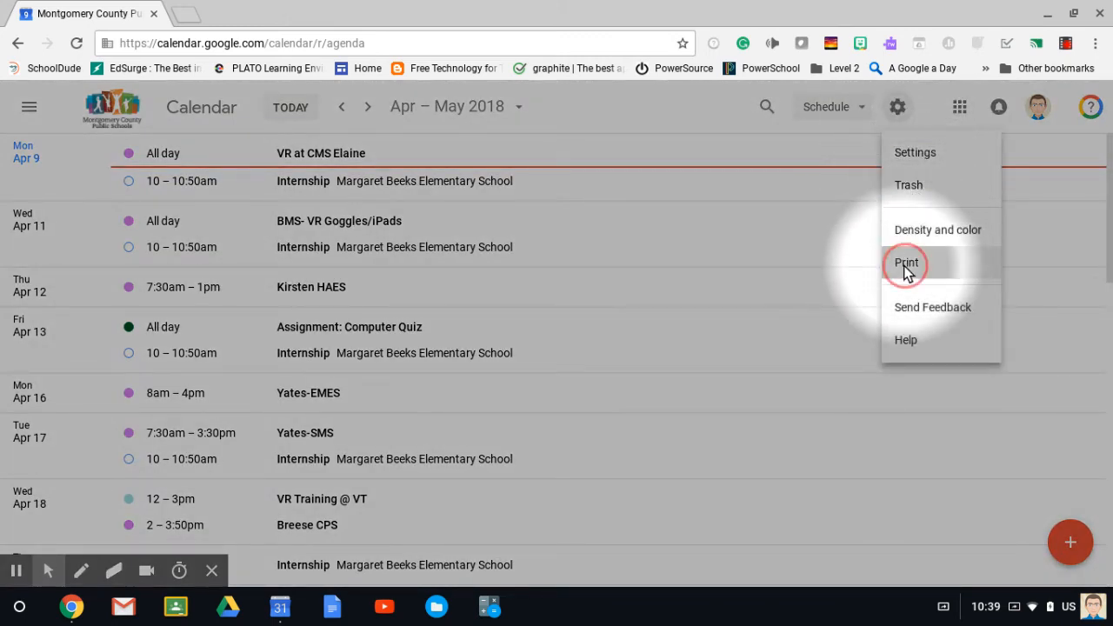
Preview the Apr 9 – May 16, 2018 schedule as a four-page printout
left_click(906, 263)
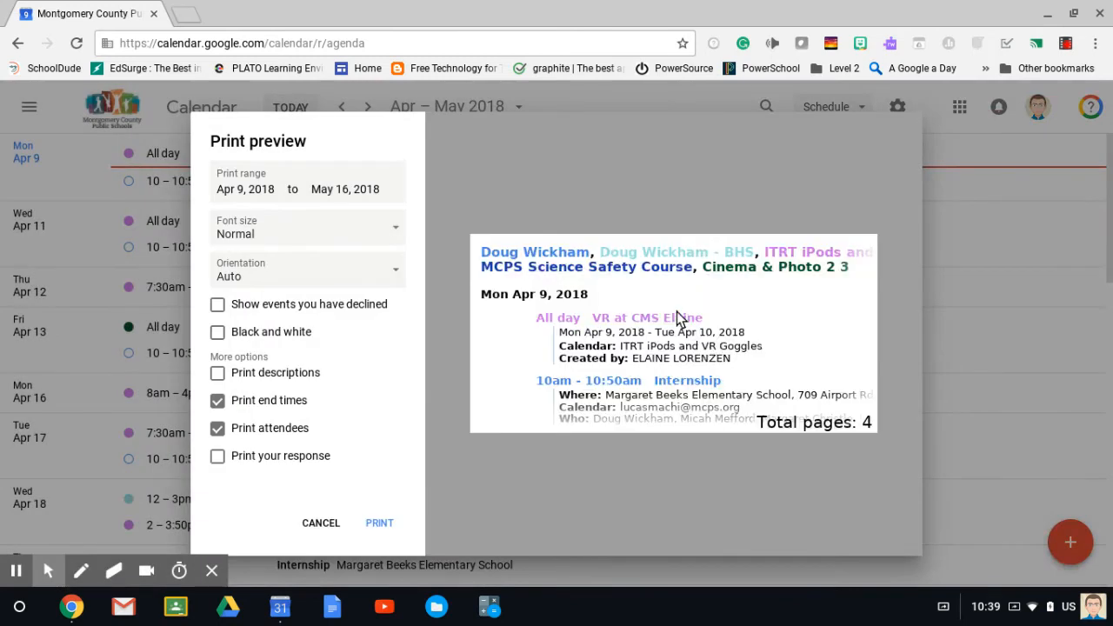
mouse_move(665, 280)
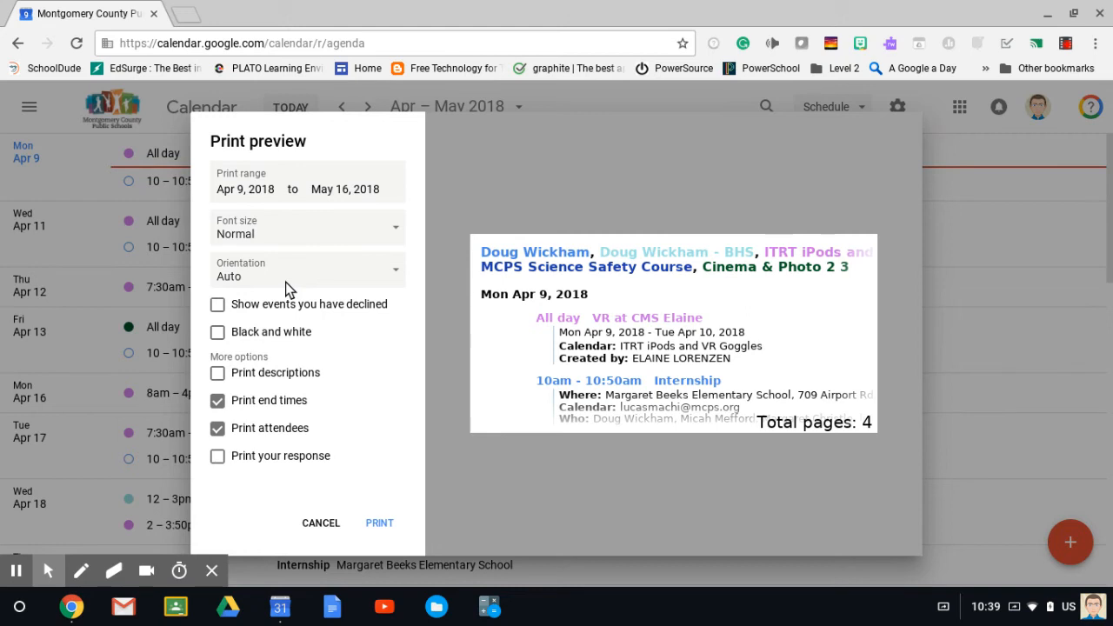
mouse_move(268, 195)
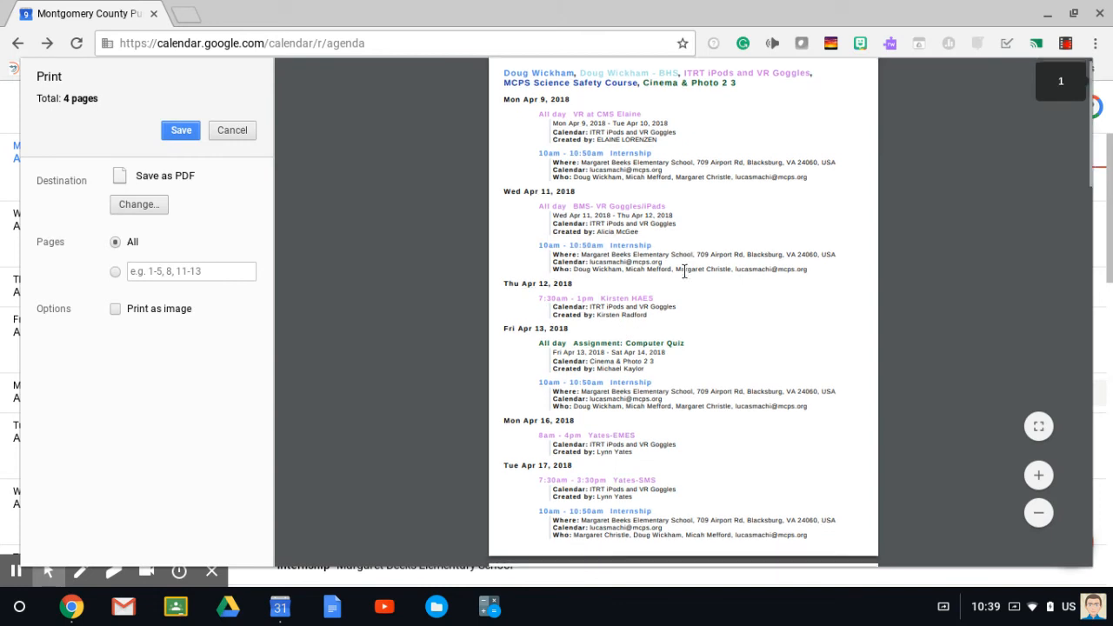
Look through the four schedule pages in Chrome's print dialog and cancel printing
scroll("down", 3)
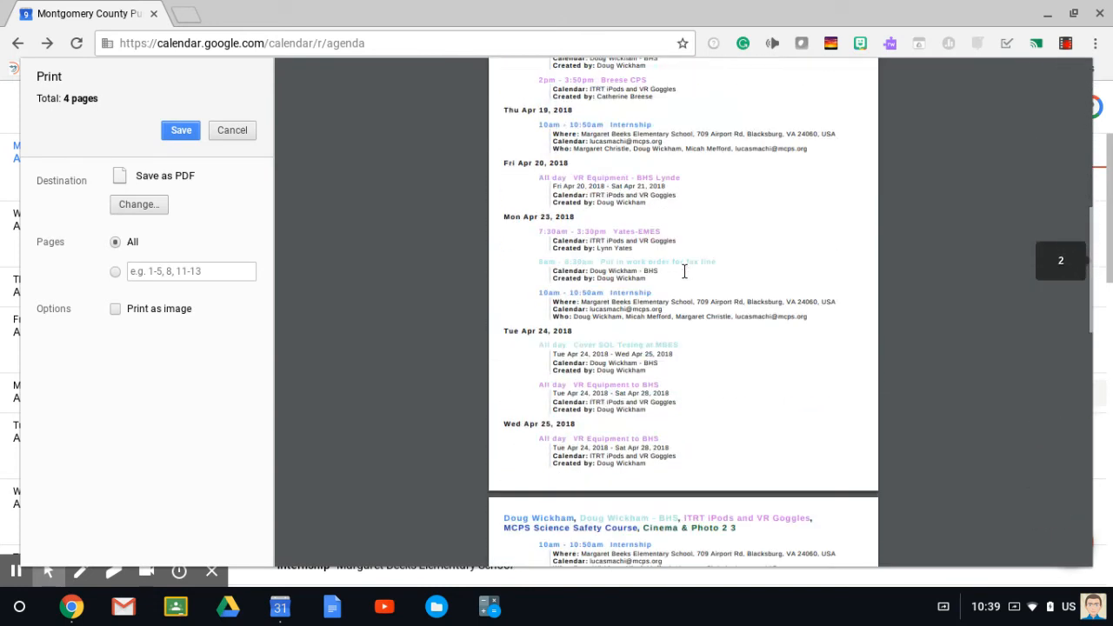
scroll("down", 3)
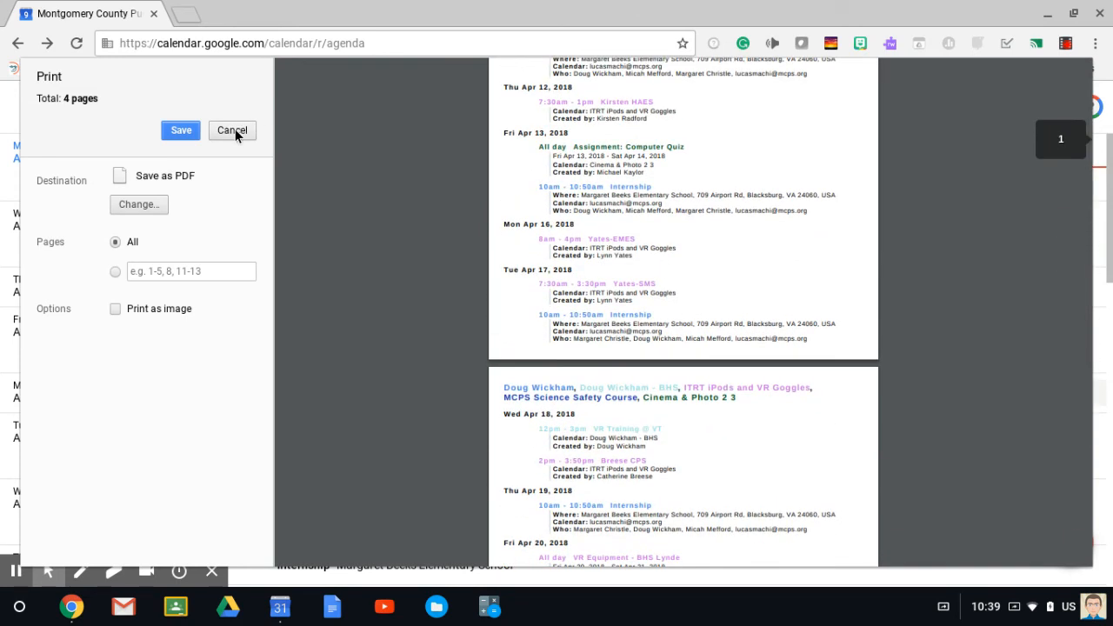
left_click(233, 129)
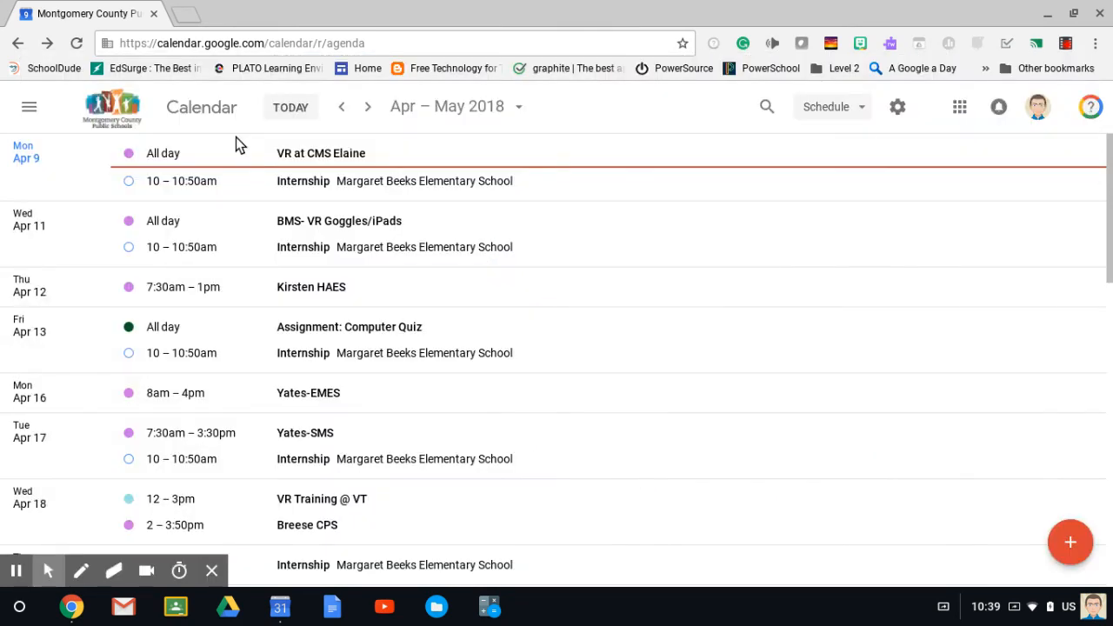
mouse_move(721, 177)
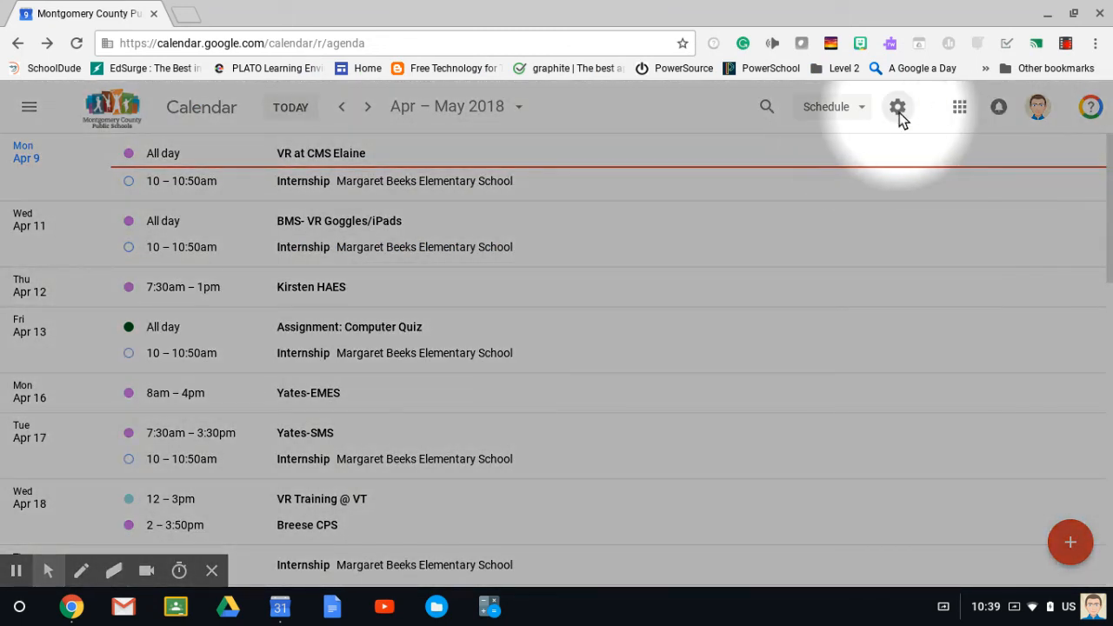
Reopen the settings menu over the Schedule view for another print
left_click(897, 107)
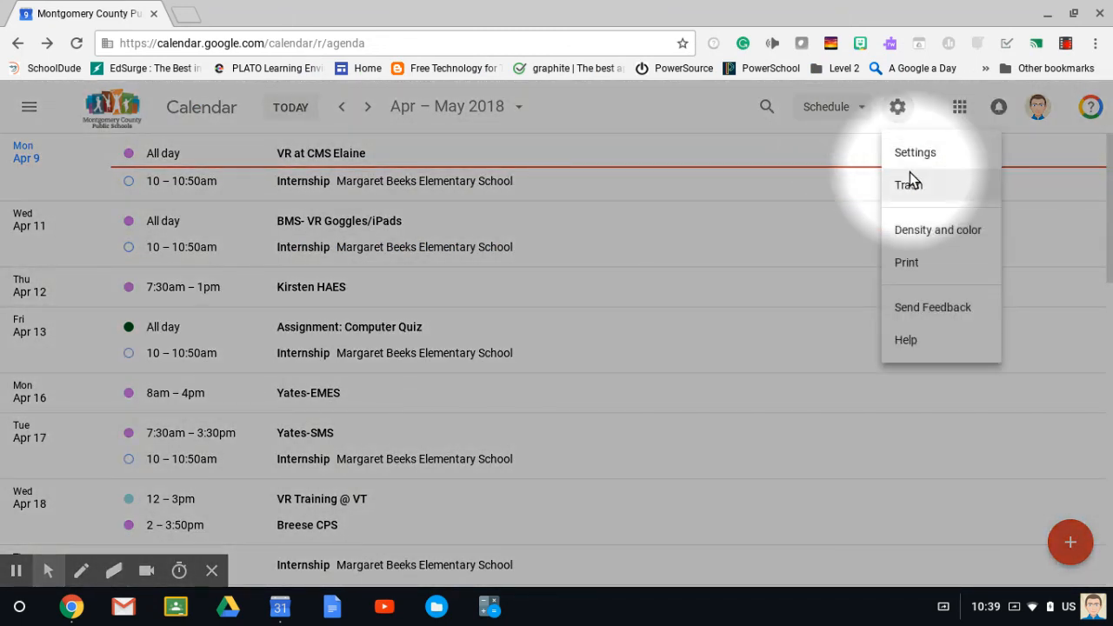
mouse_move(908, 265)
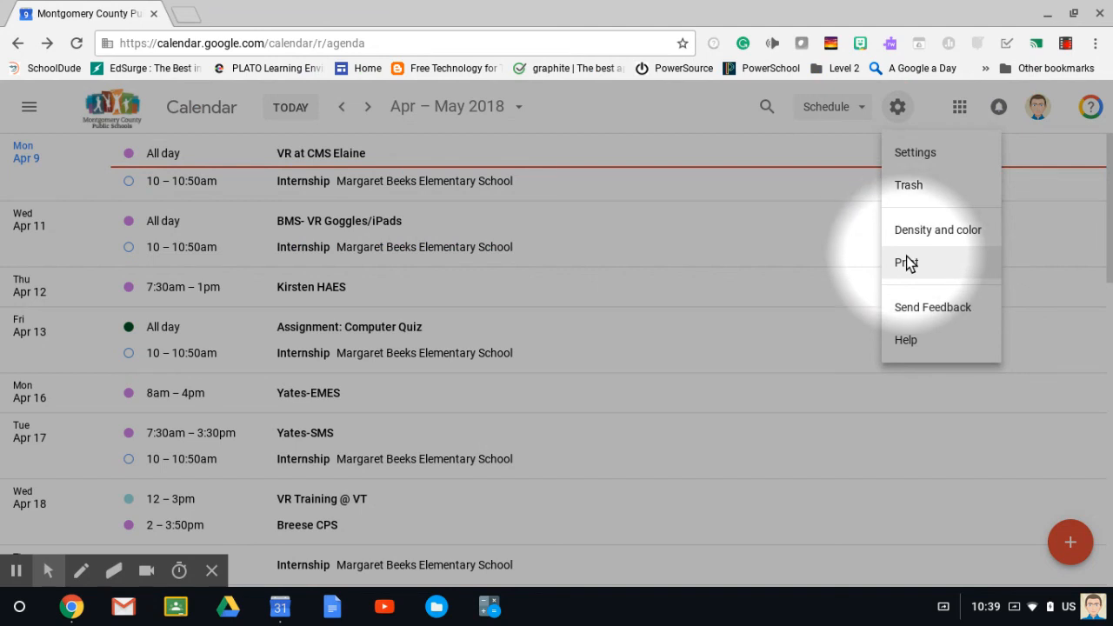
mouse_move(774, 337)
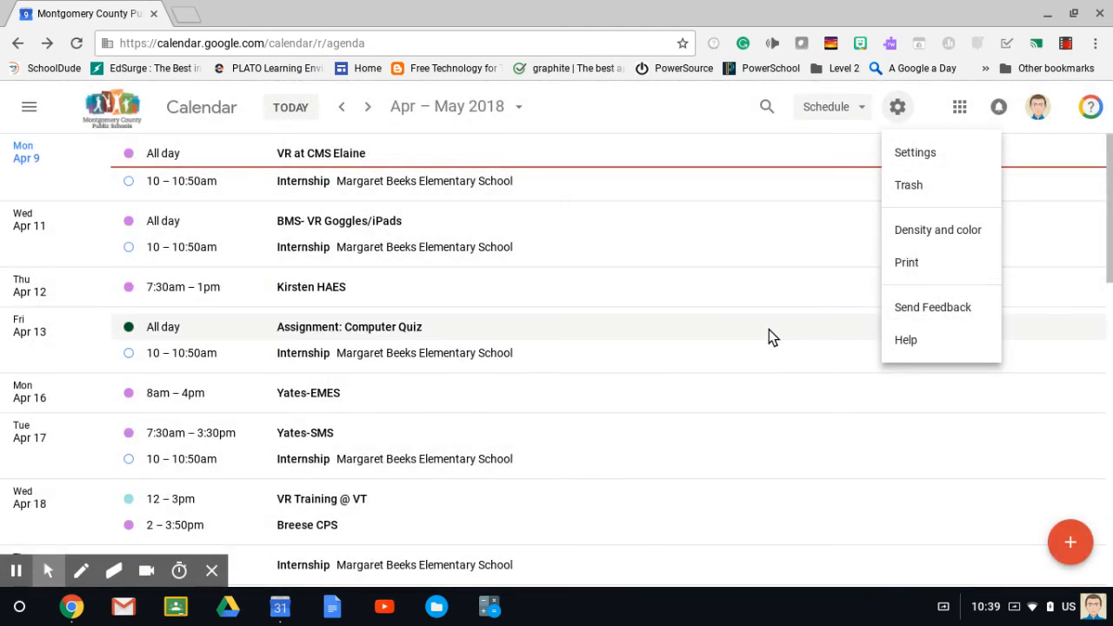